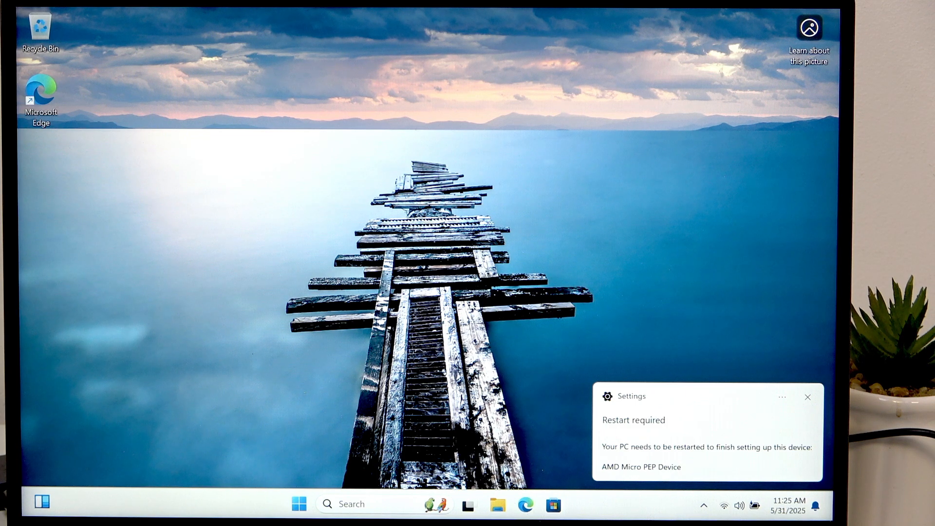
pyautogui.click(809, 396)
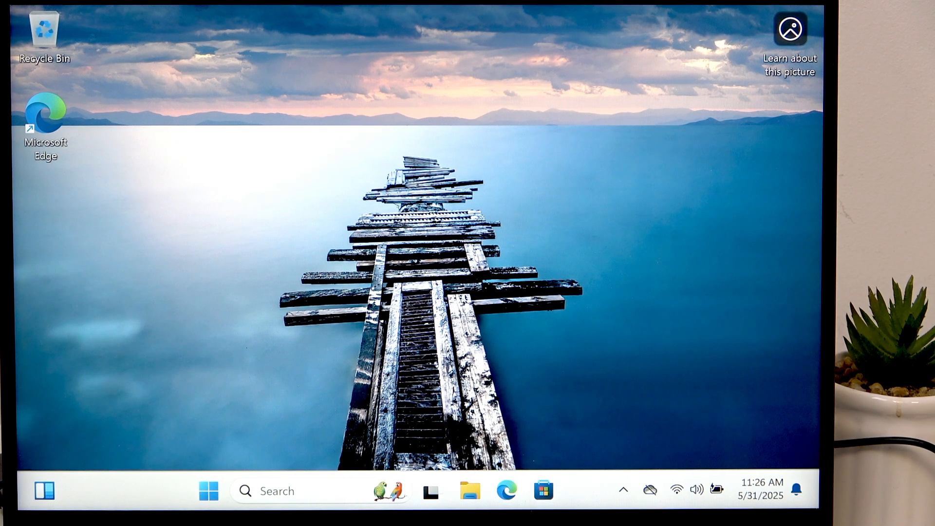
pyautogui.moveTo(350, 438)
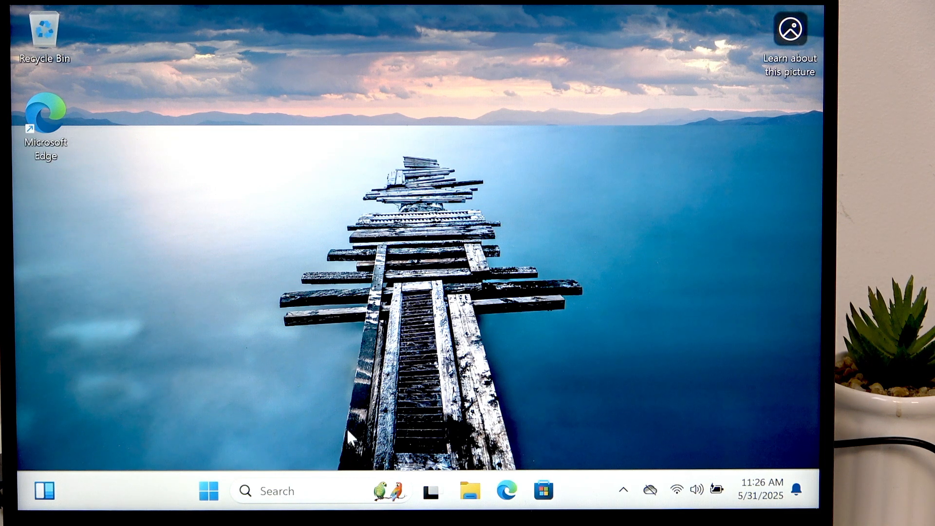
pyautogui.moveTo(351, 431)
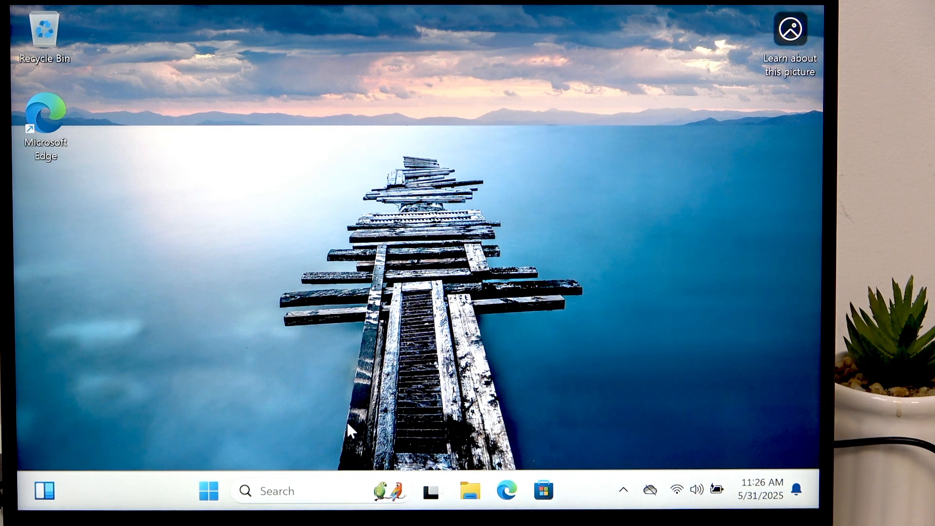